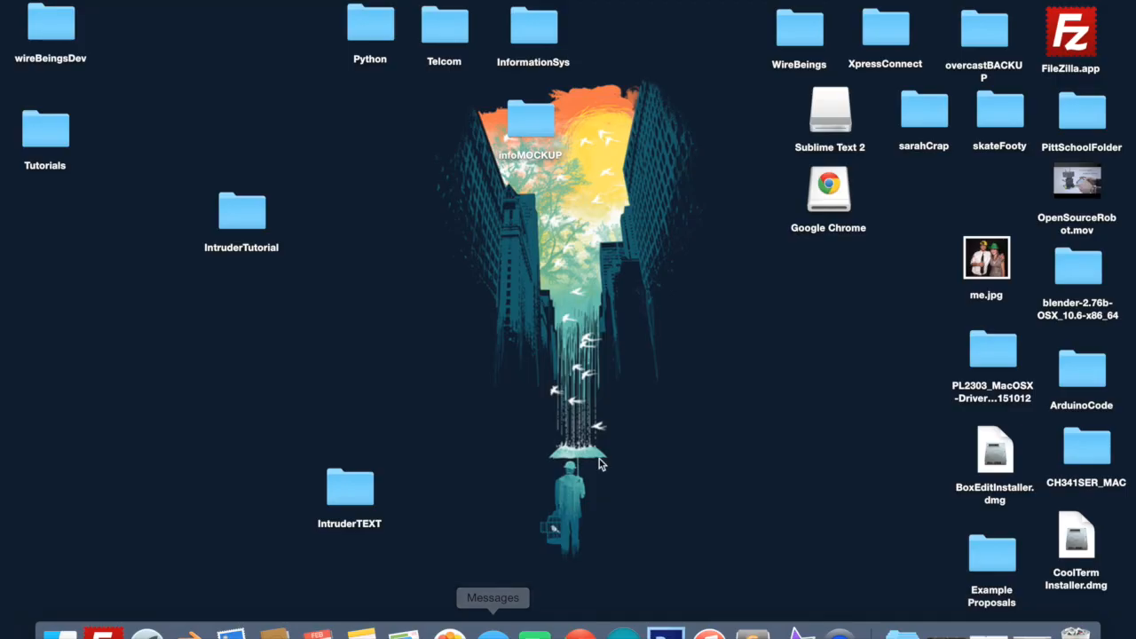
mouse_move(449, 634)
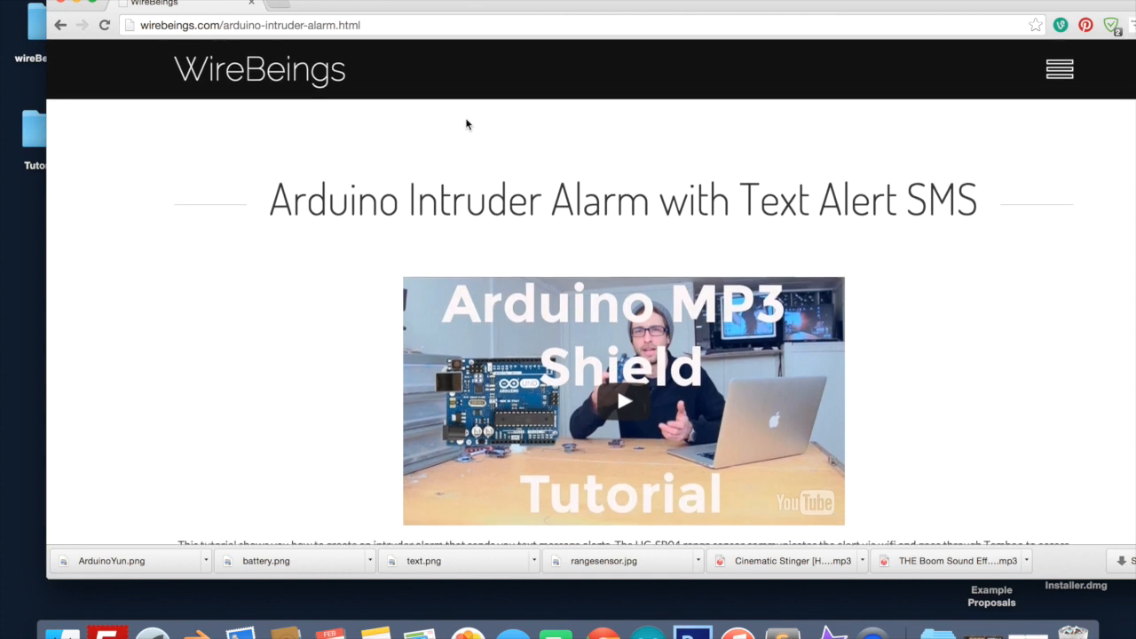
Step: Highlight the TEST CODE sketch from its opening comment line down through the end of loop
scroll("down", 3)
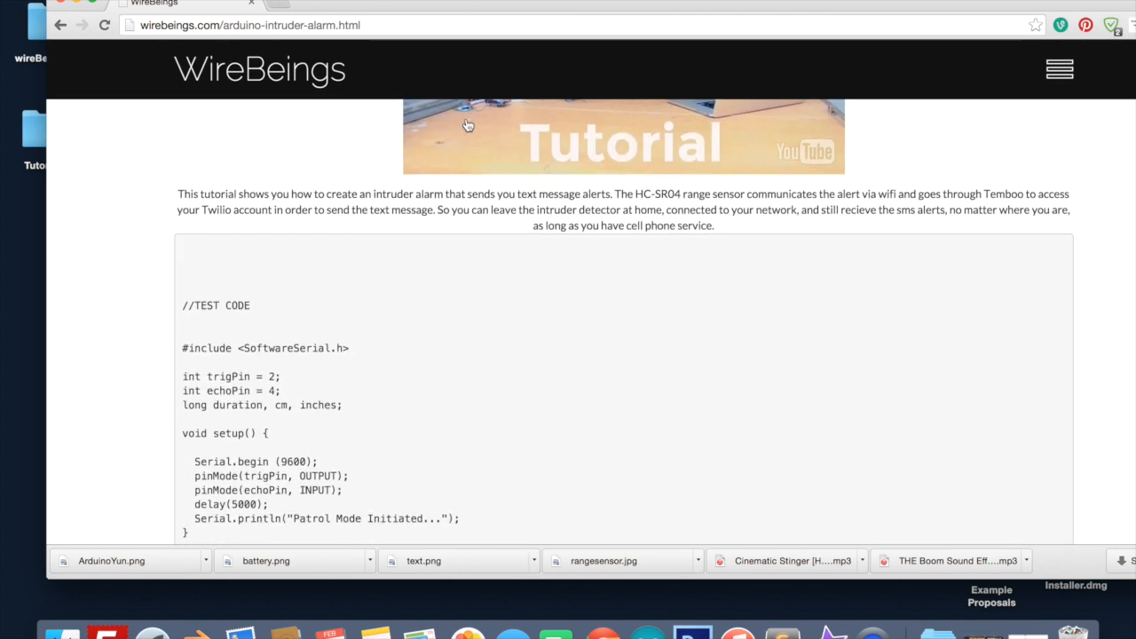
triple_click(215, 305)
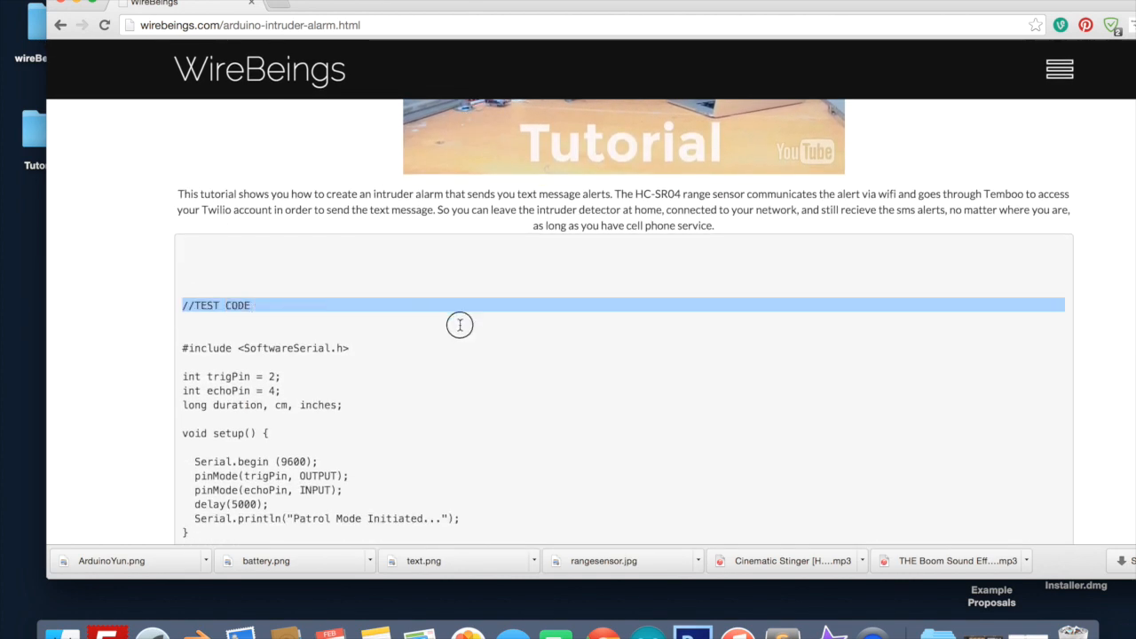
scroll("down", 3)
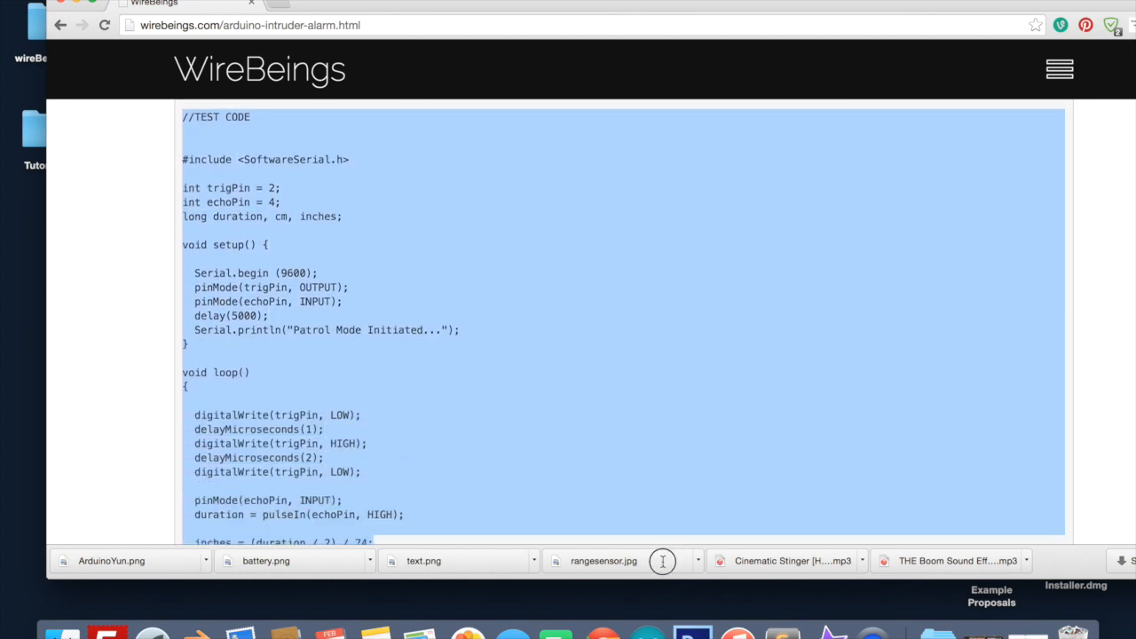
scroll("down", 3)
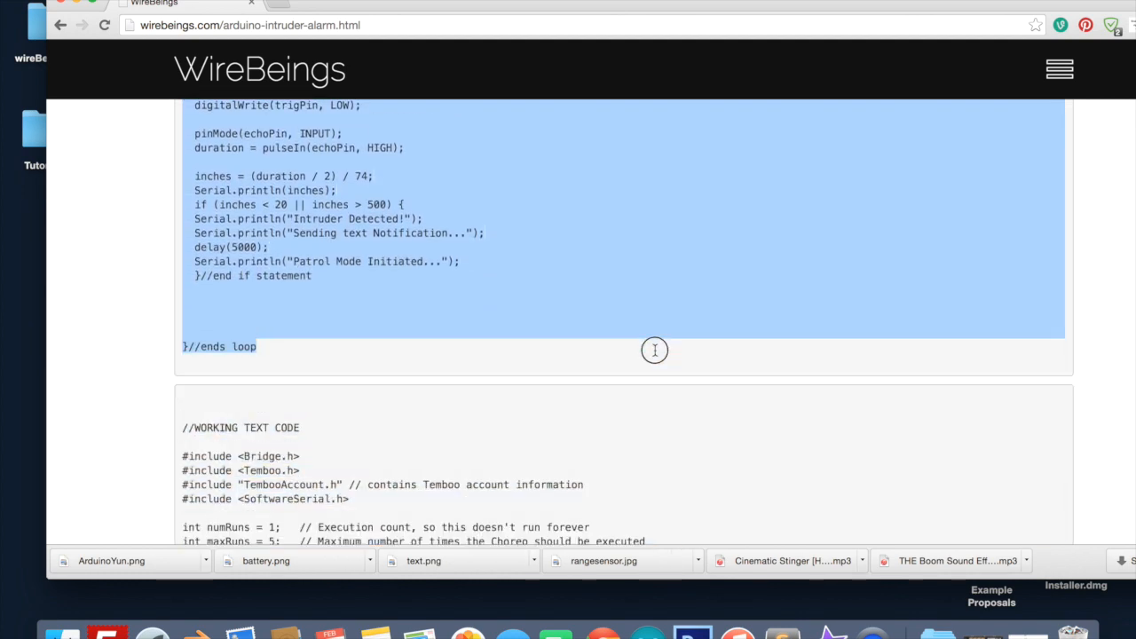
mouse_move(671, 607)
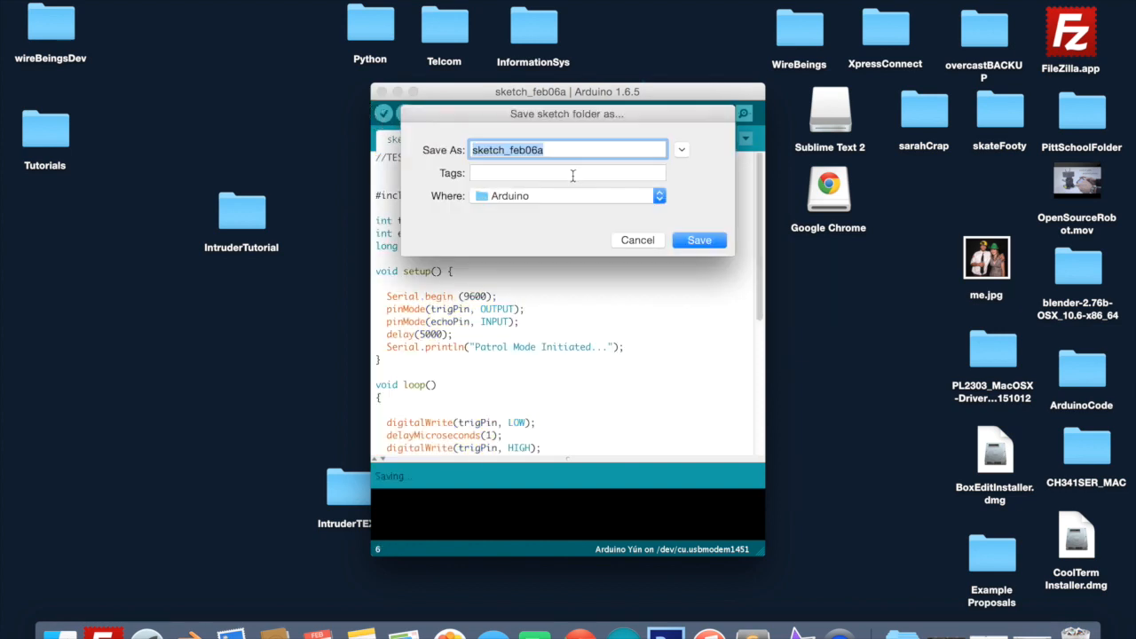
Step: Save the pasted test sketch under the name 'alarm'
type("alarm")
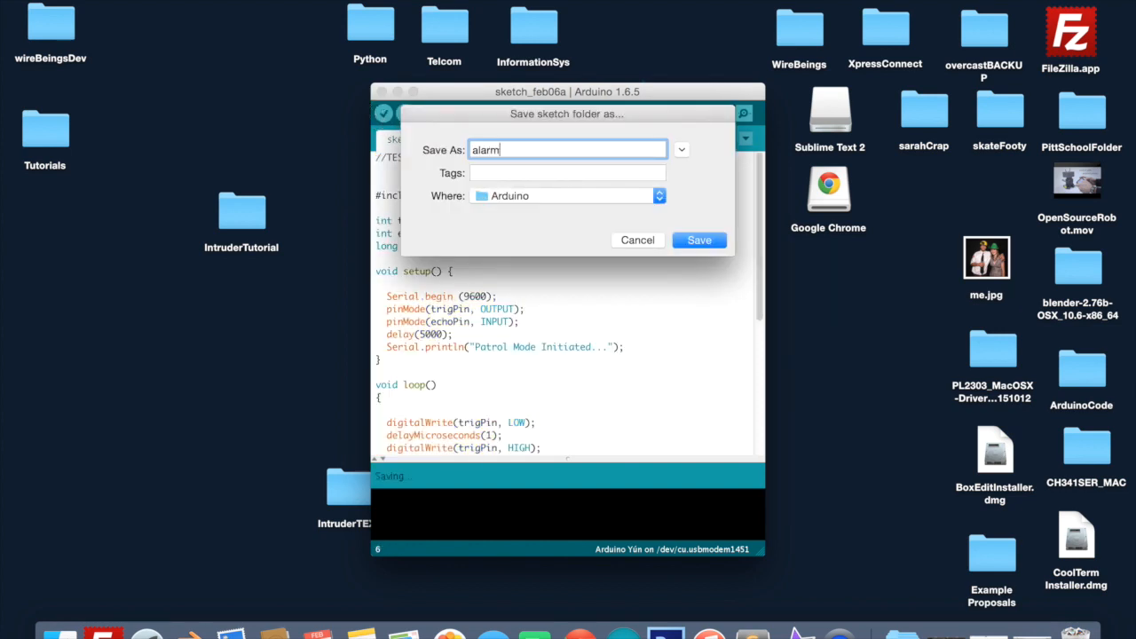
left_click(699, 239)
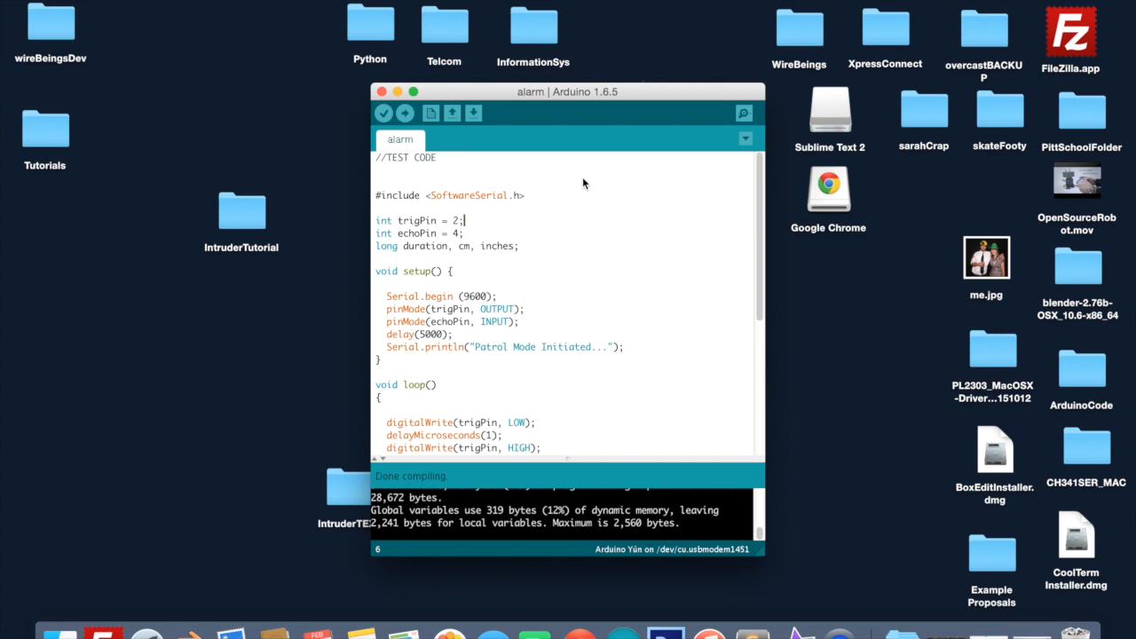
Step: Upload the alarm sketch to the Arduino Yún and bring up the Serial Monitor
left_click(404, 113)
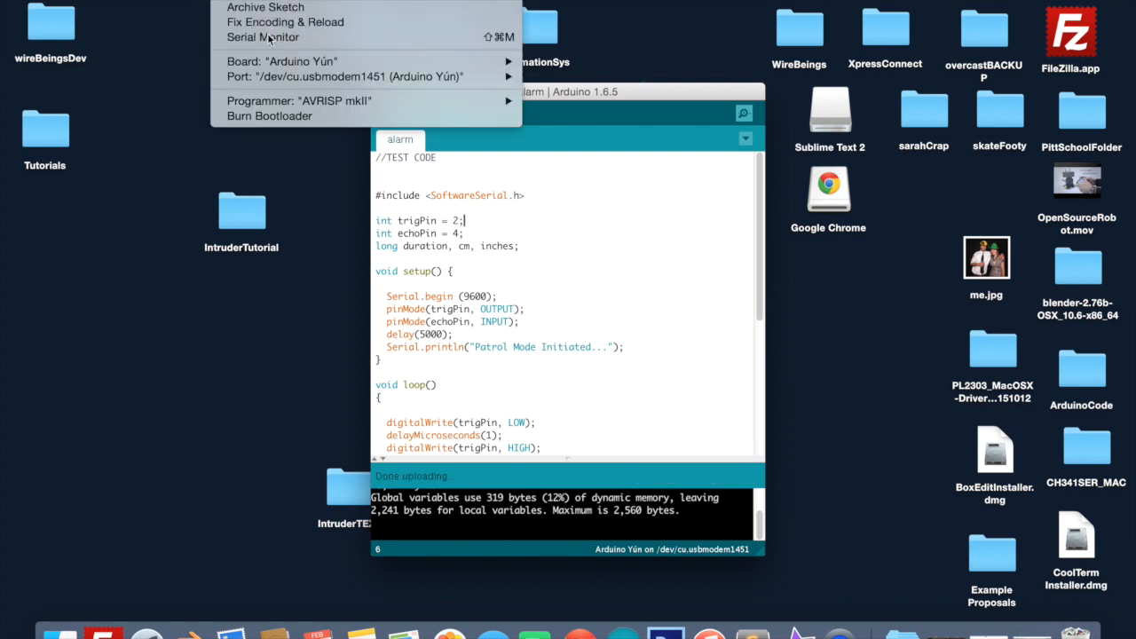
left_click(262, 36)
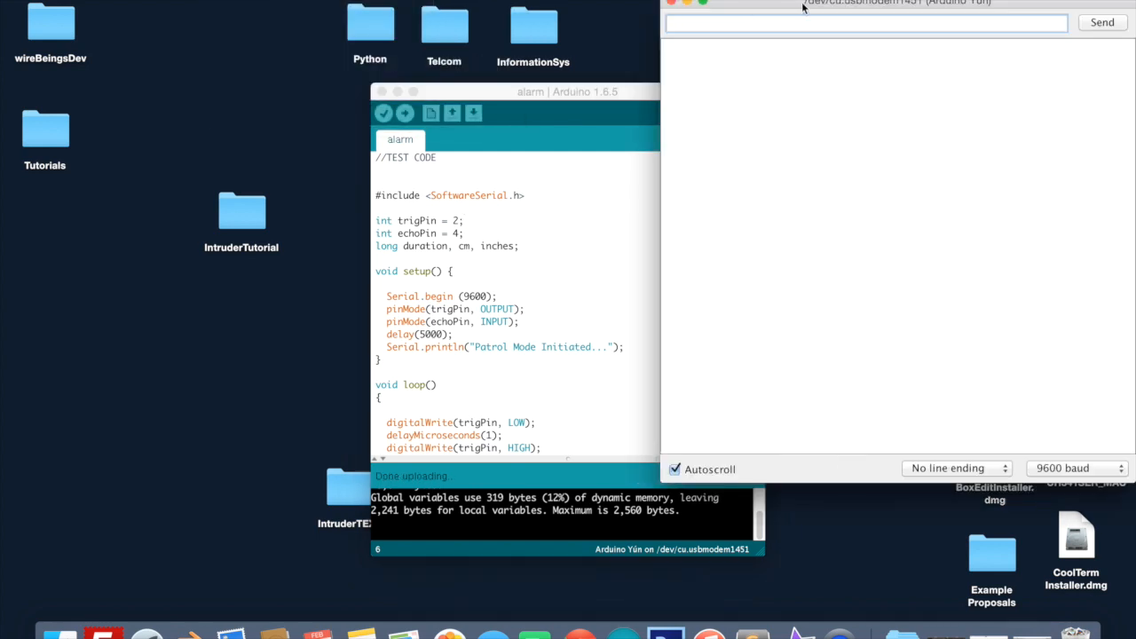